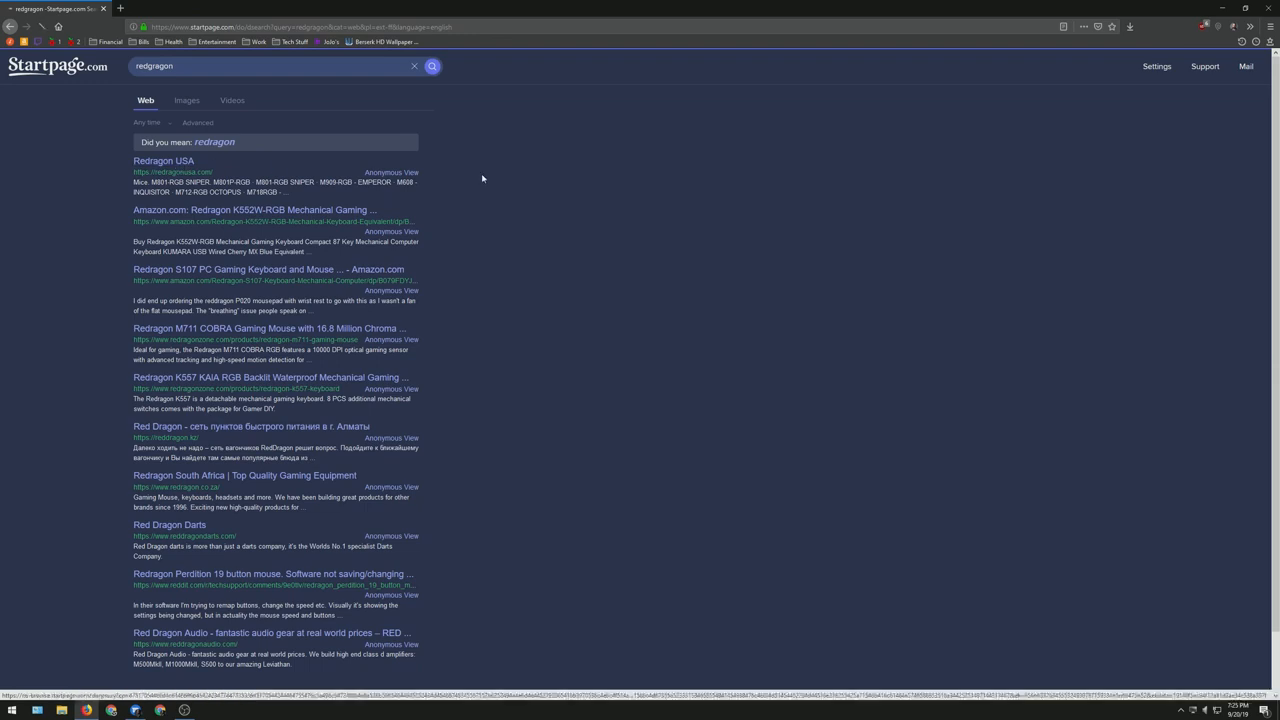
- From Redragon USA's Support > Drivers & Manuals page, download the K550 keyboard drivers
{"action": "left_click", "coordinate": [164, 160]}
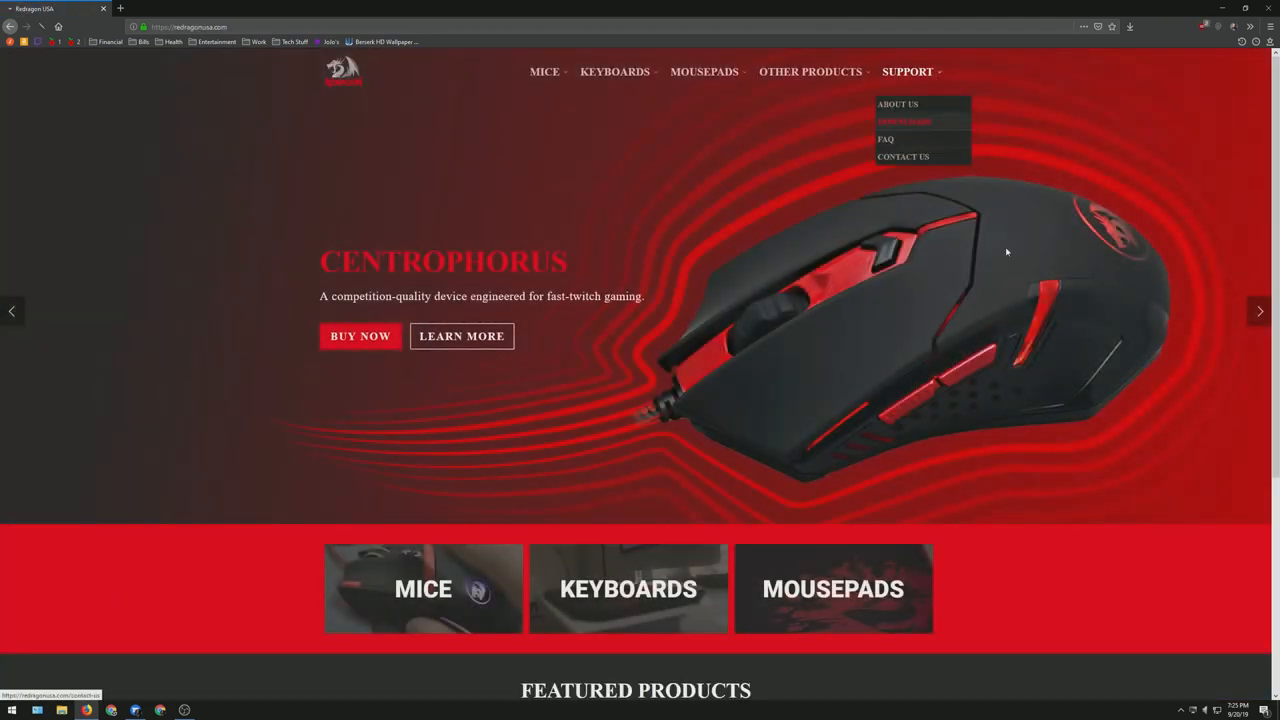
{"action": "left_click", "coordinate": [904, 122]}
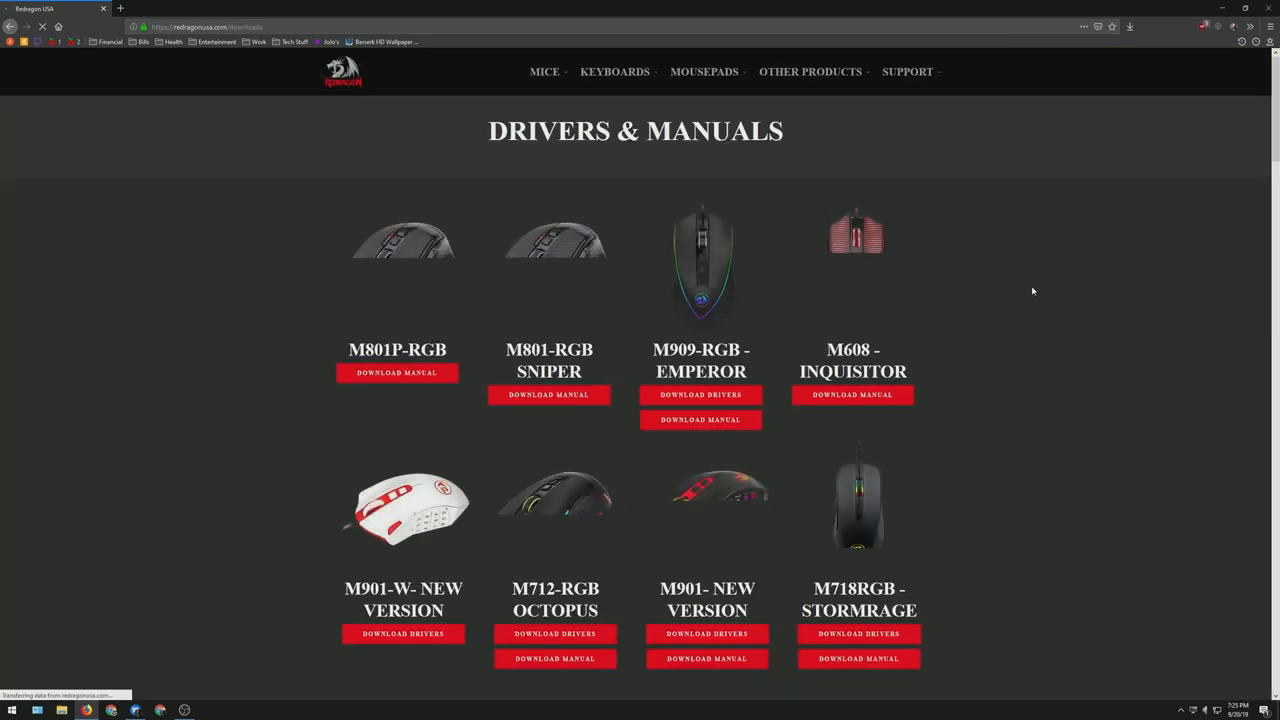
{"action": "scroll", "scroll_direction": "down", "scroll_amount": 3}
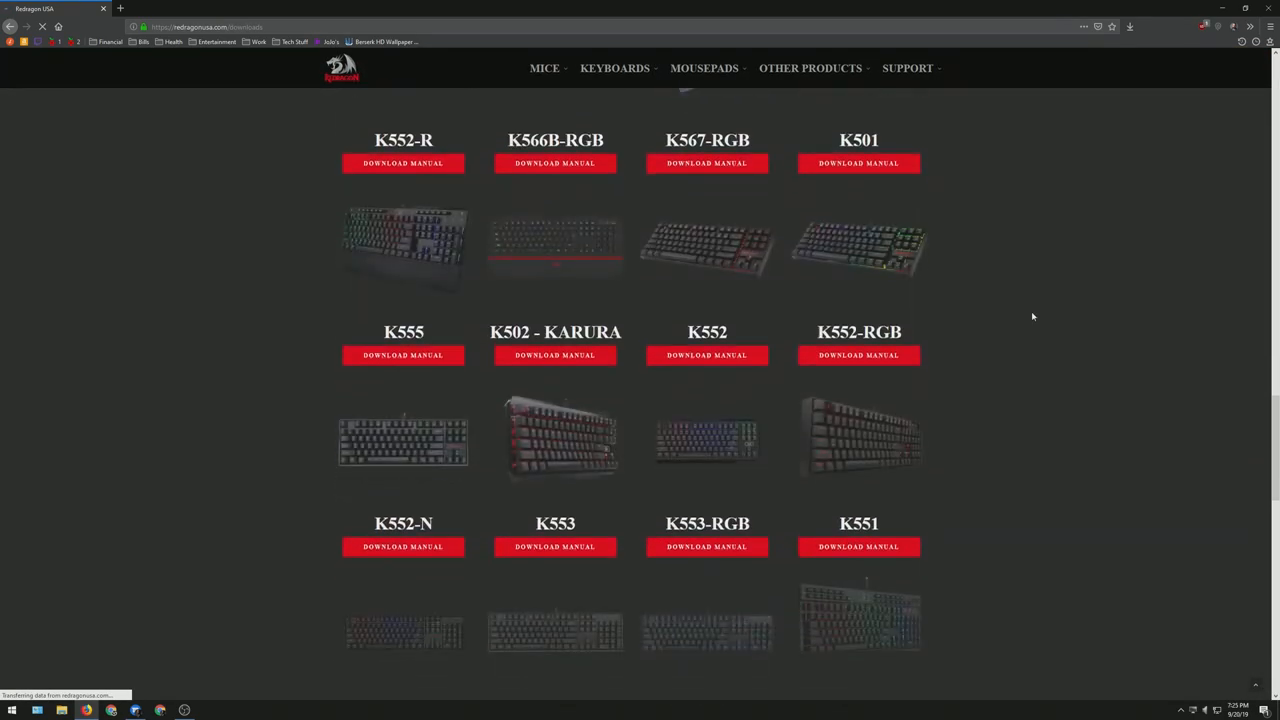
{"action": "scroll", "scroll_direction": "down", "scroll_amount": 3}
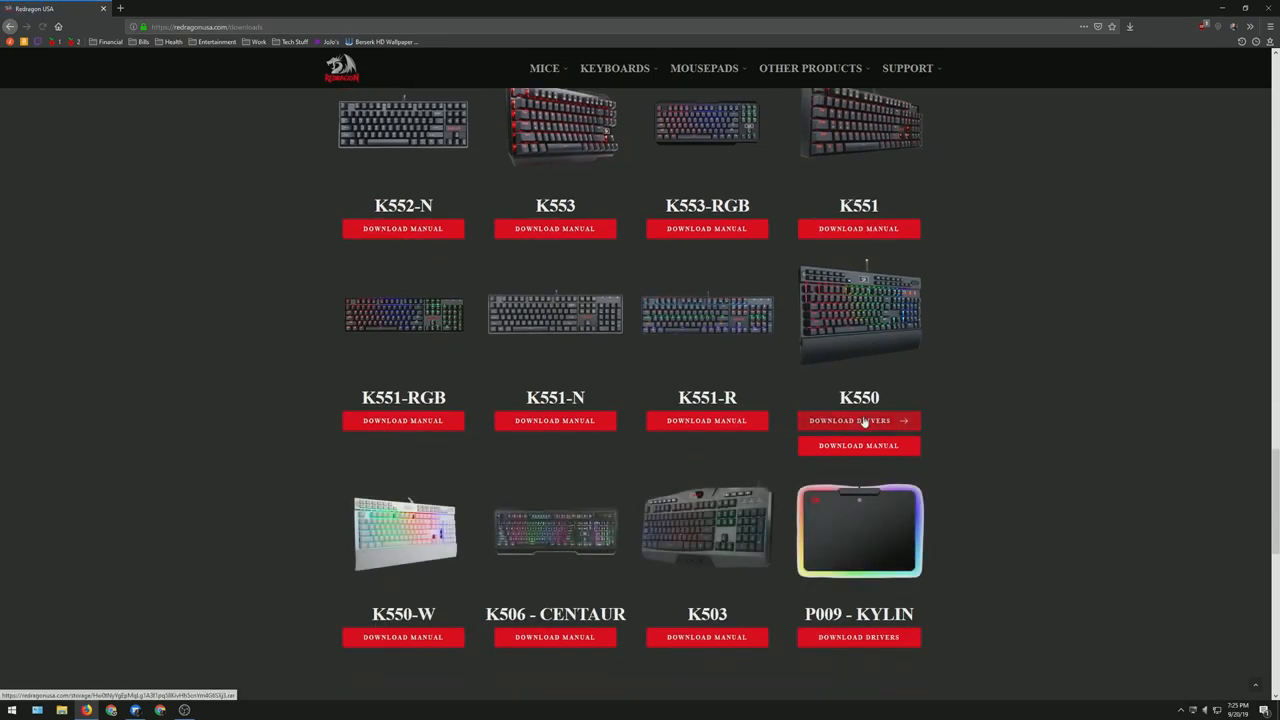
{"action": "left_click", "coordinate": [848, 420]}
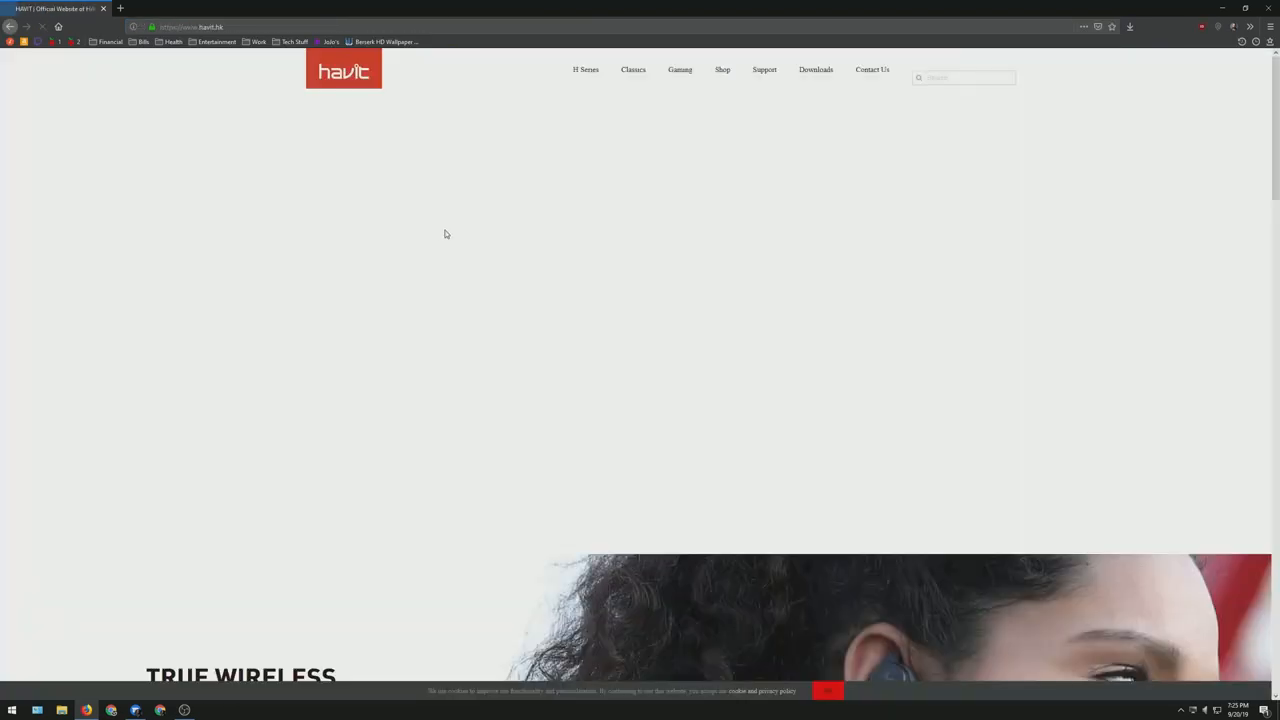
- From Havit's Downloads list, get the gaming keyboard driver installer via Google Drive
{"action": "left_click", "coordinate": [816, 68]}
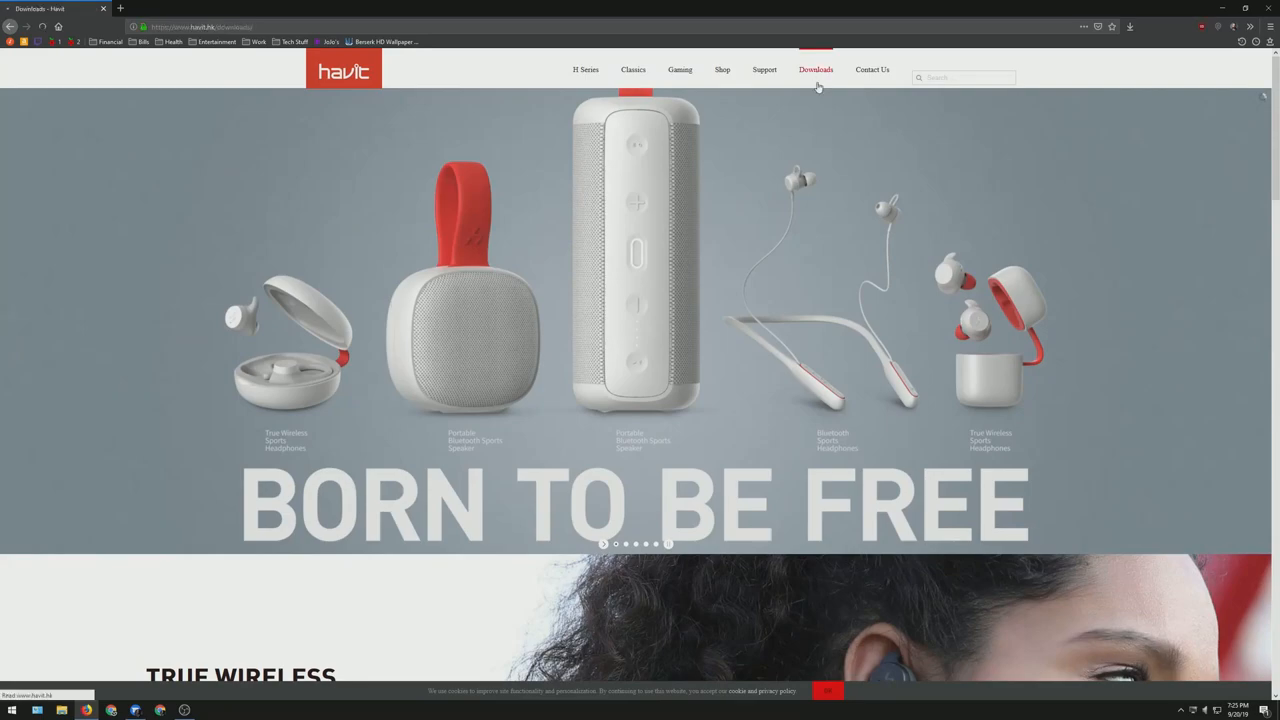
{"action": "left_click", "coordinate": [816, 68]}
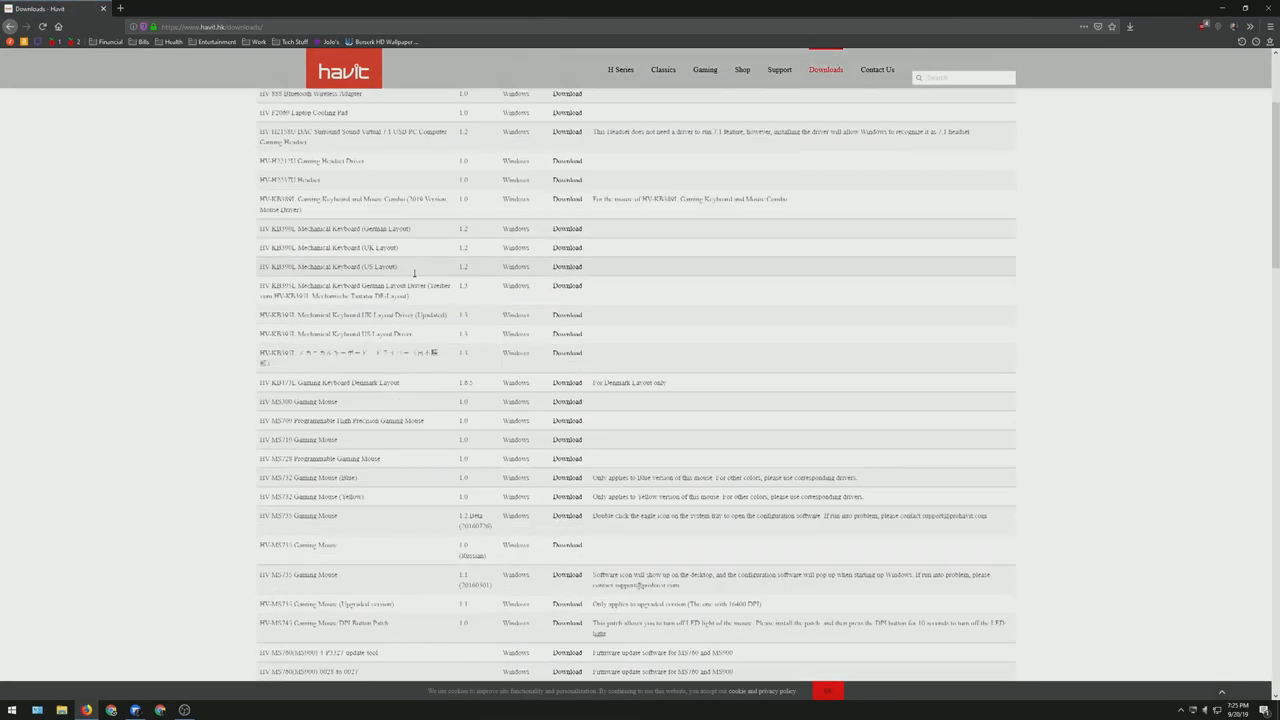
{"action": "scroll", "scroll_direction": "down", "scroll_amount": 3}
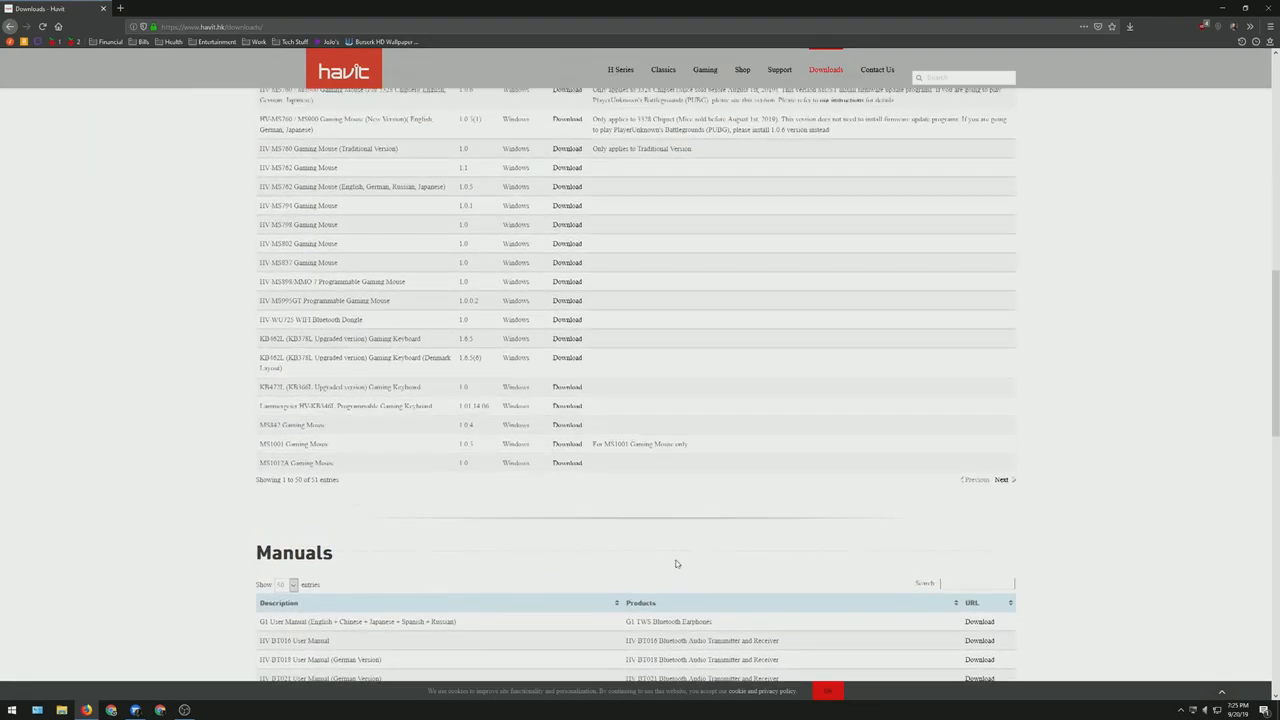
{"action": "scroll", "scroll_direction": "down", "scroll_amount": 3}
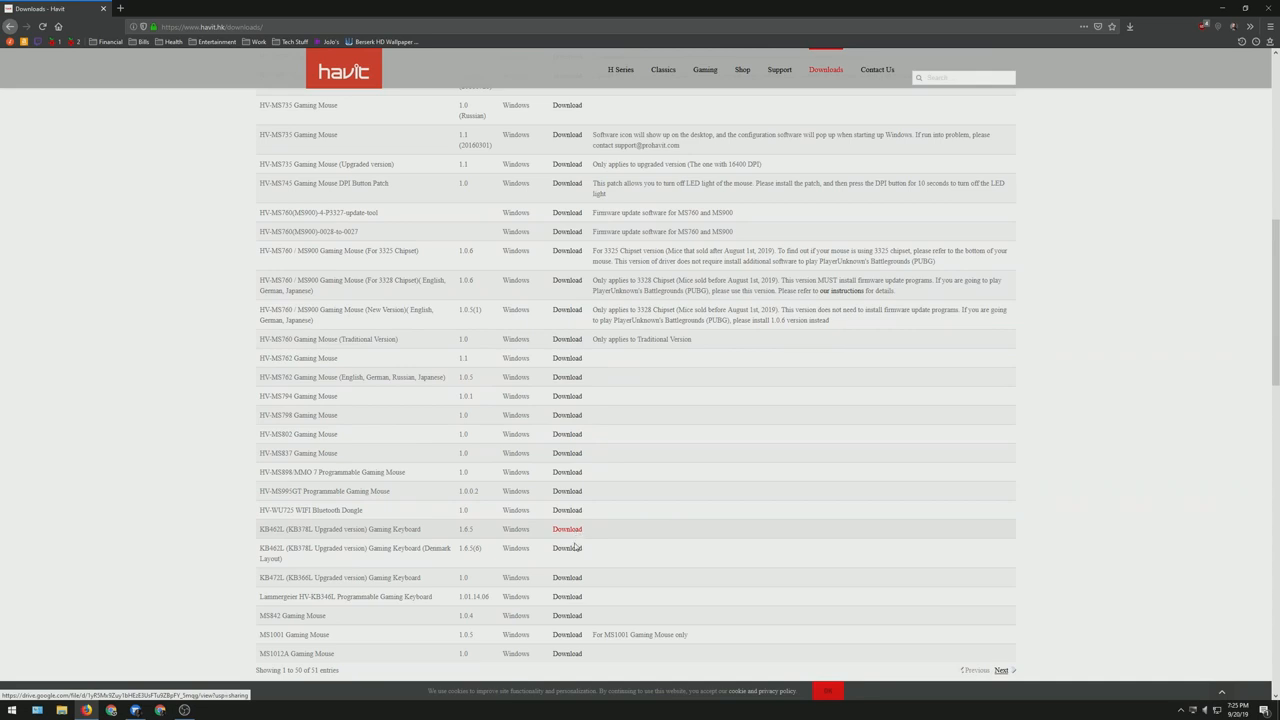
{"action": "left_click", "coordinate": [568, 528]}
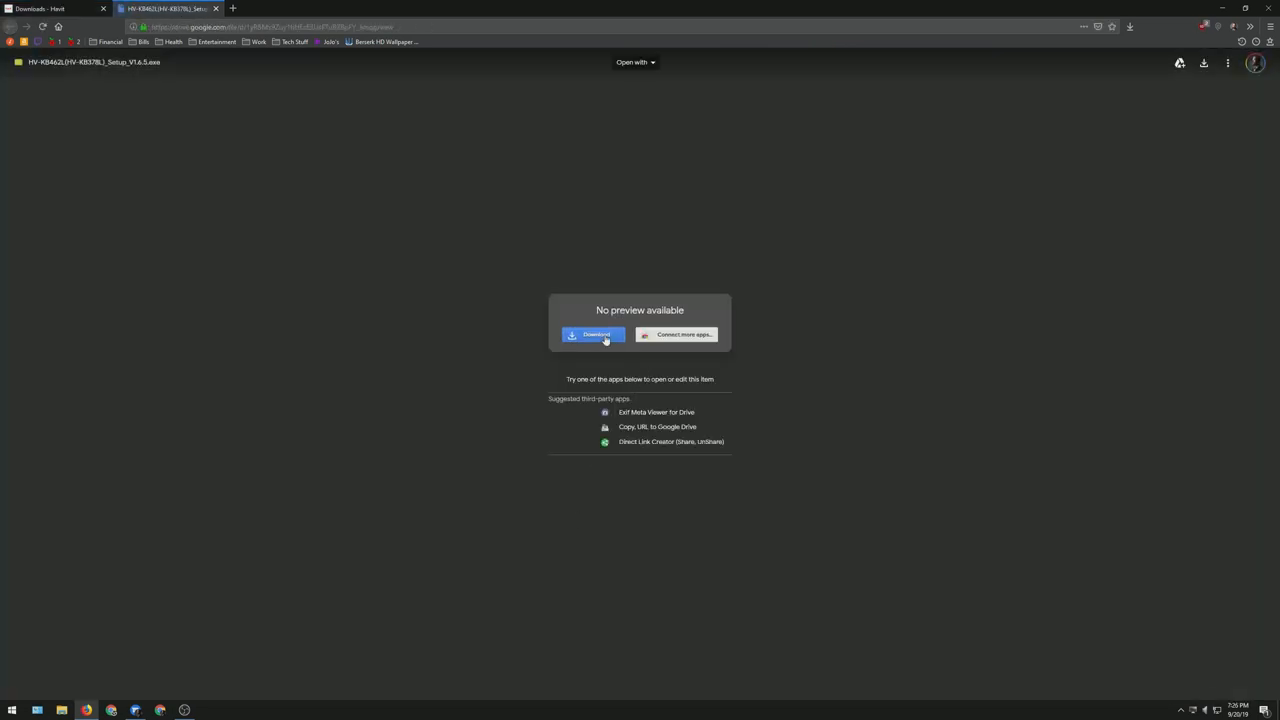
{"action": "left_click", "coordinate": [596, 334]}
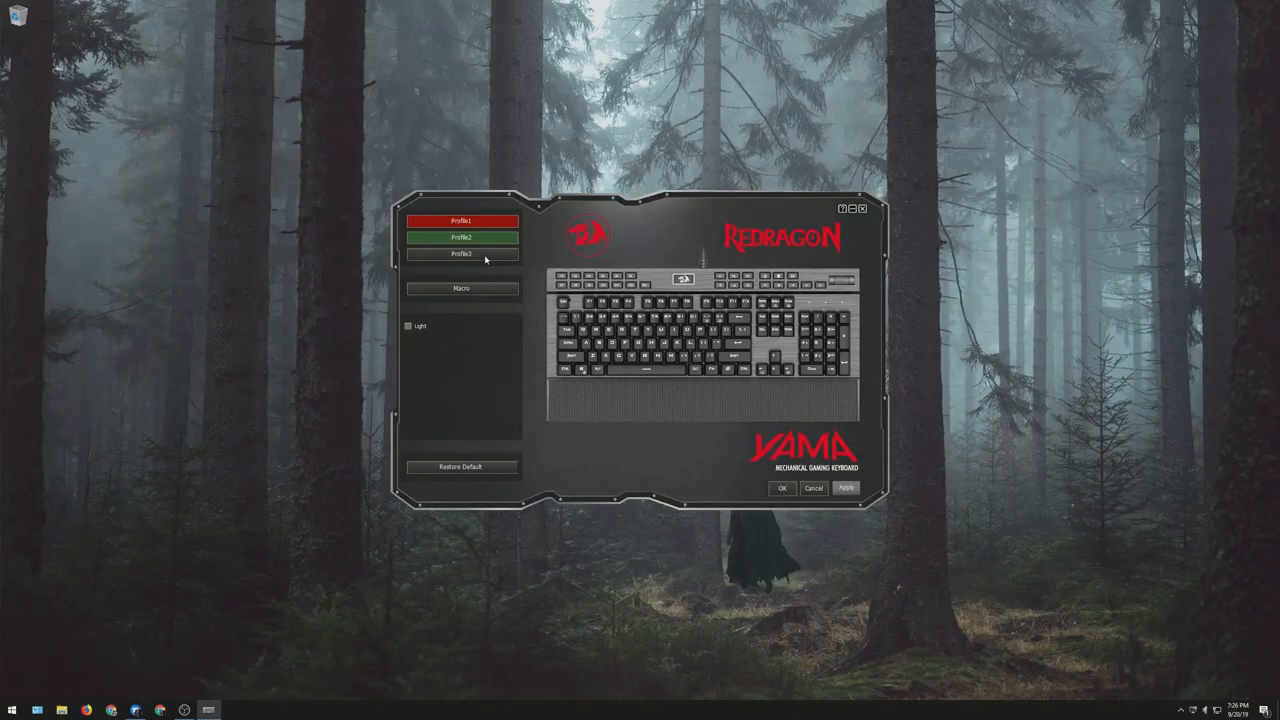
- Select a profile and enable the Light effect with a multicolour lighting mode
{"action": "left_click", "coordinate": [460, 252]}
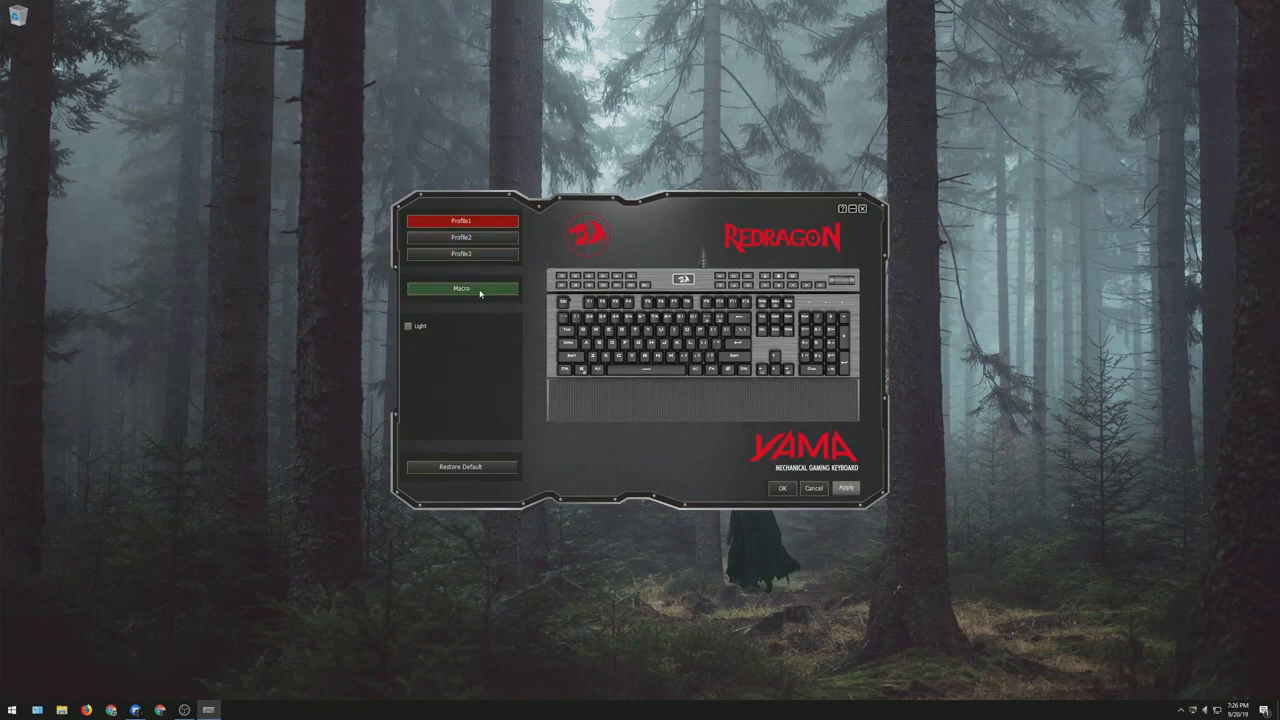
{"action": "left_click", "coordinate": [408, 326]}
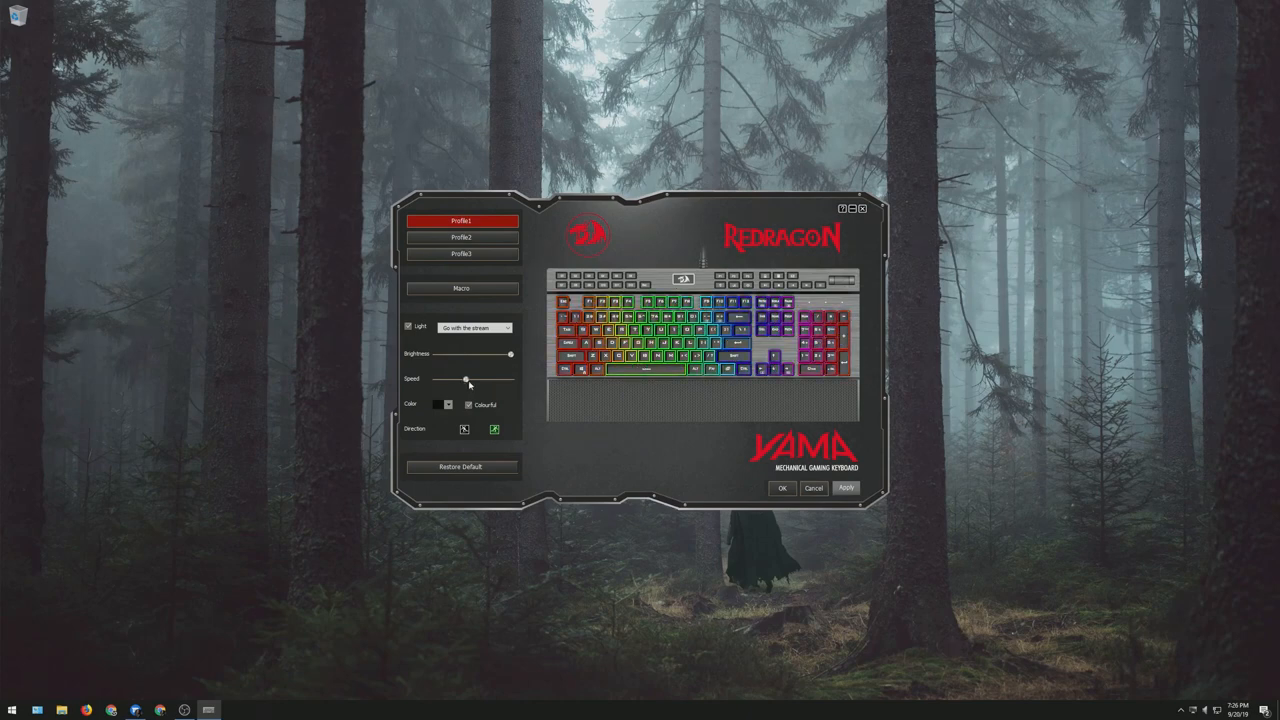
{"action": "left_click", "coordinate": [460, 288]}
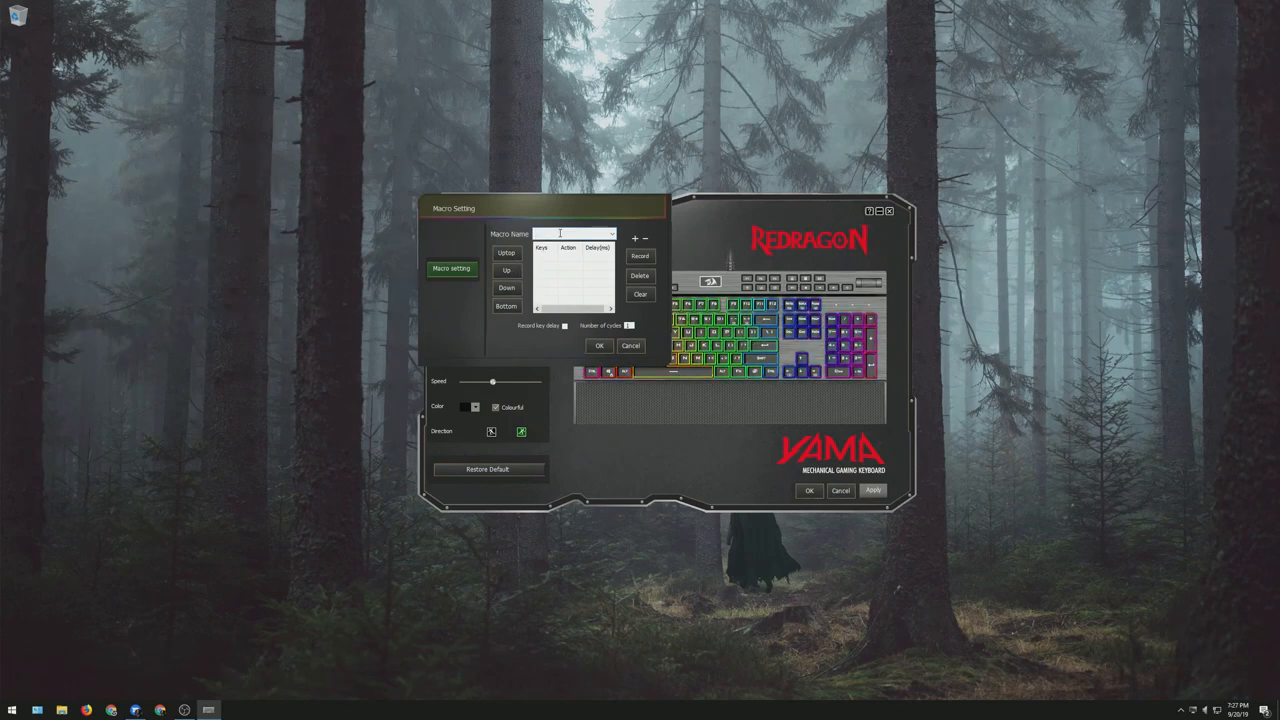
- Name the new macro 'Make A PB&J' and begin recording its keystrokes
{"action": "type", "text": "Make A PB"}
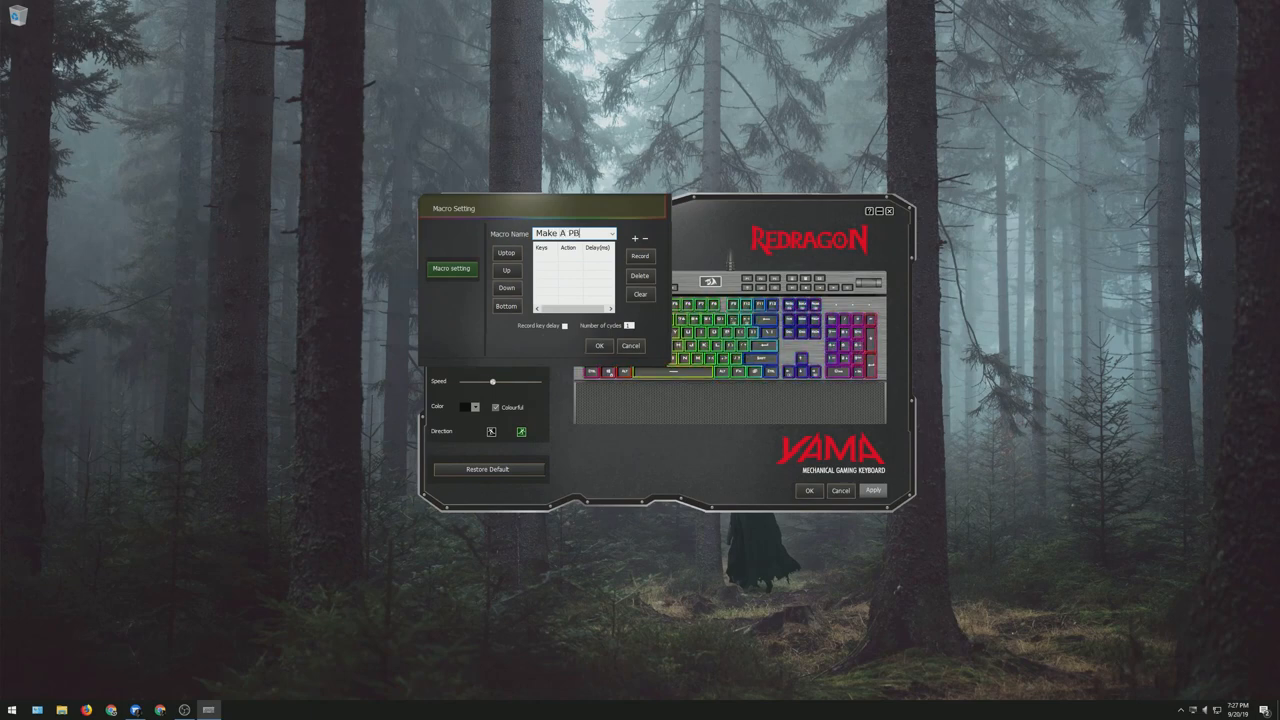
{"action": "type", "text": "&J"}
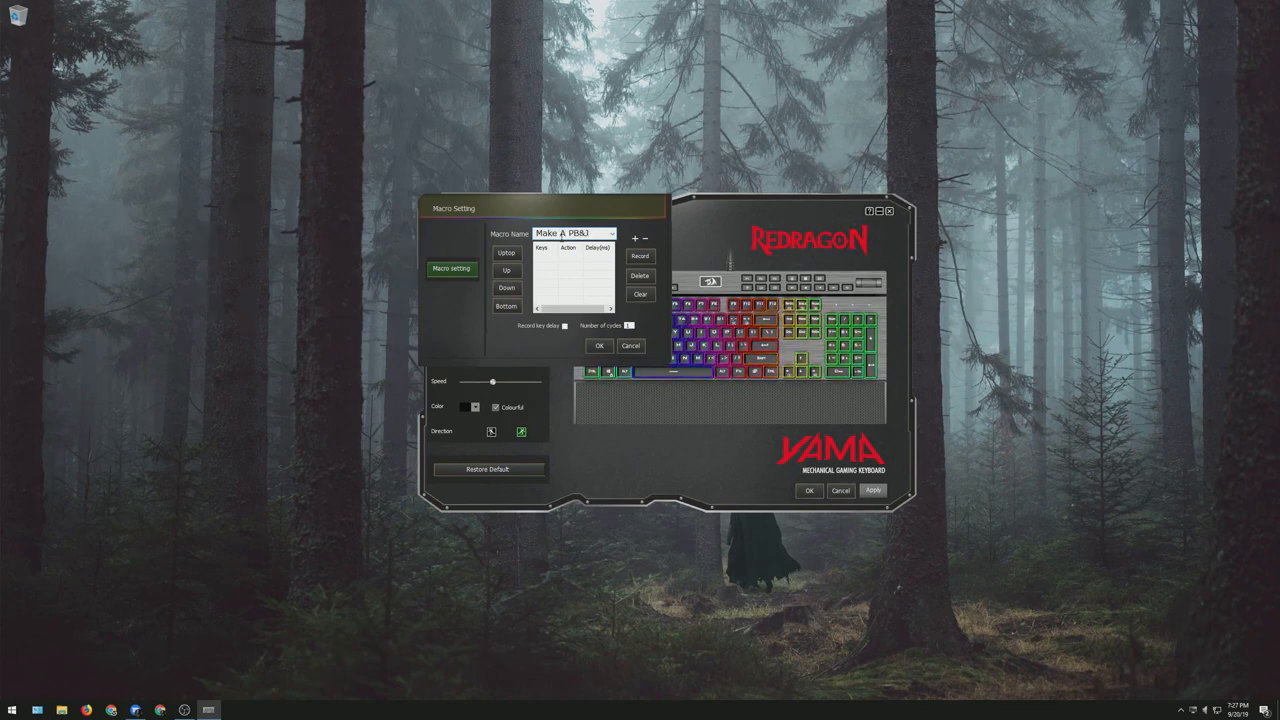
{"action": "left_click", "coordinate": [640, 256]}
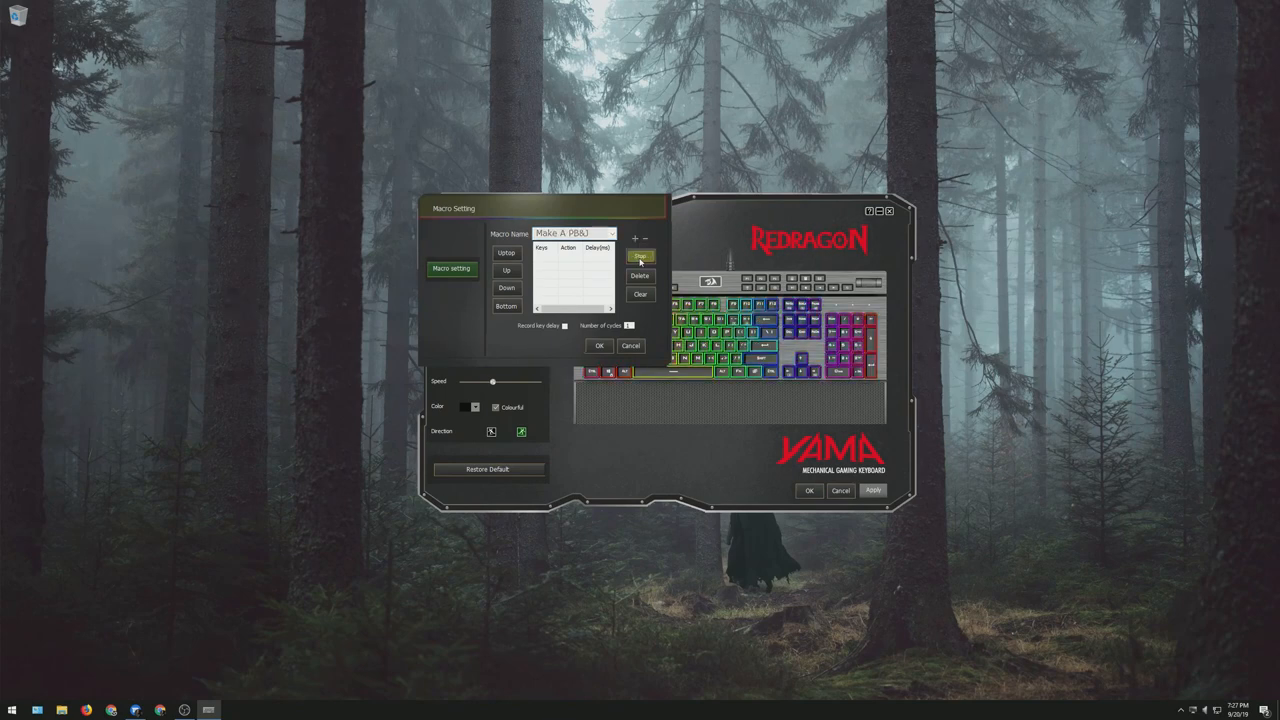